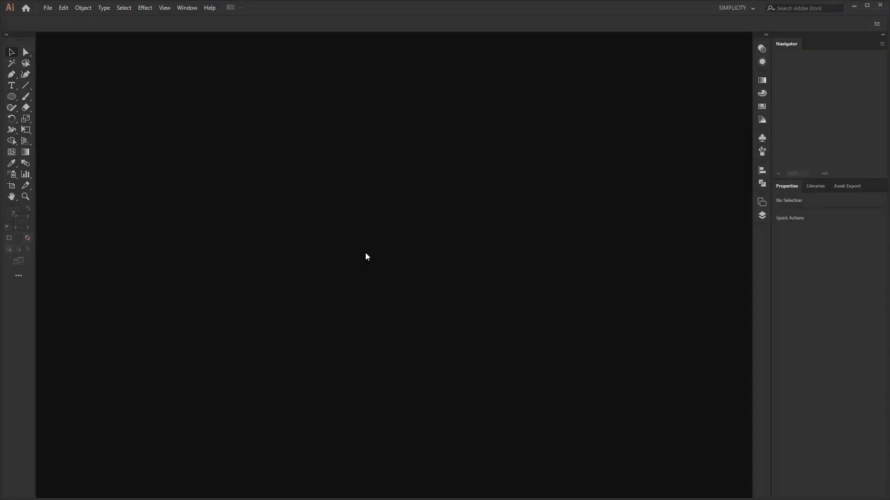
Create a new 1920×1080 px document in RGB color mode
{"action": "left_click", "coordinate": [48, 7]}
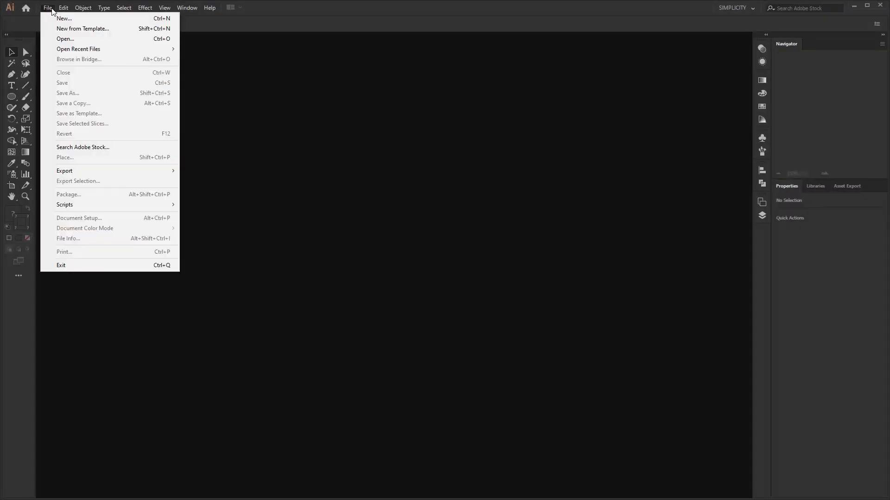
{"action": "left_click", "coordinate": [64, 18]}
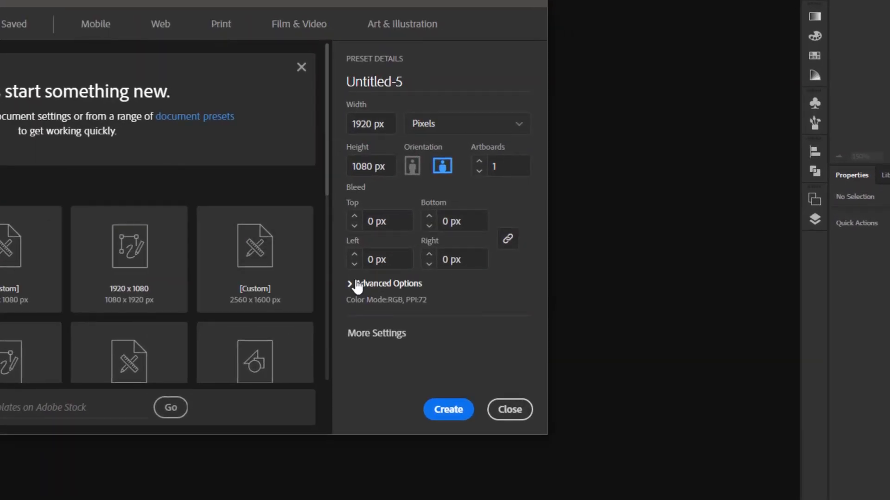
{"action": "left_click", "coordinate": [389, 284]}
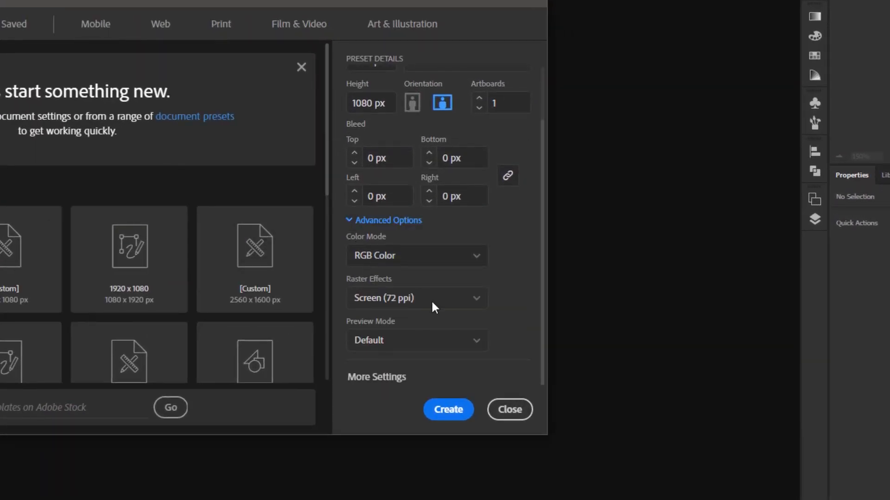
{"action": "left_click", "coordinate": [447, 409]}
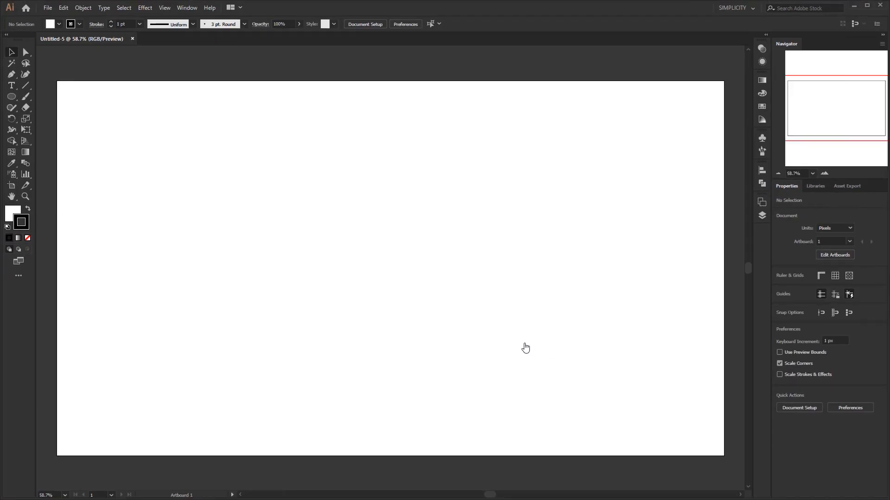
Draw a black 1920×1080 rectangle, rename its layer Background, and name the new top layer
{"action": "left_click", "coordinate": [10, 96]}
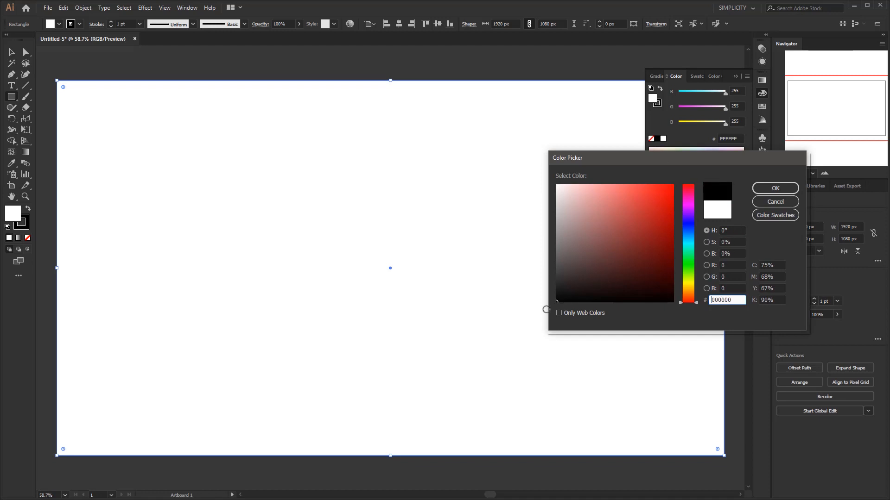
{"action": "left_click", "coordinate": [774, 188]}
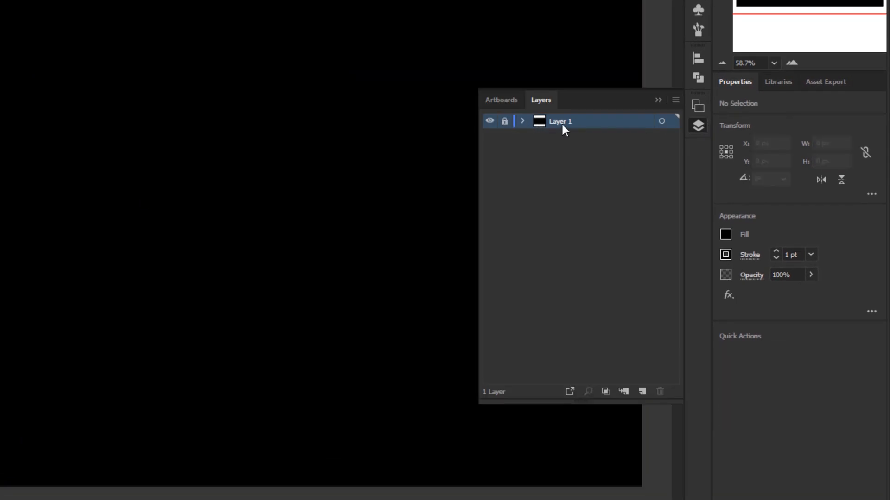
{"action": "type", "text": "background"}
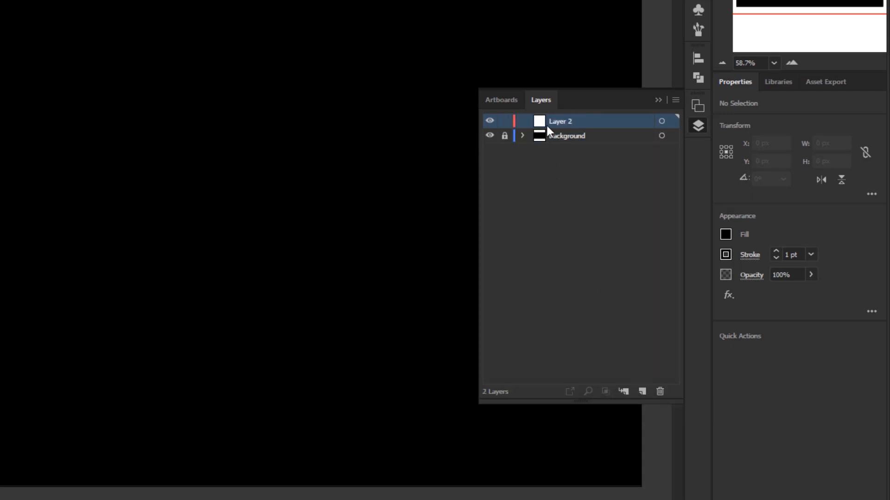
{"action": "double_click", "coordinate": [560, 121]}
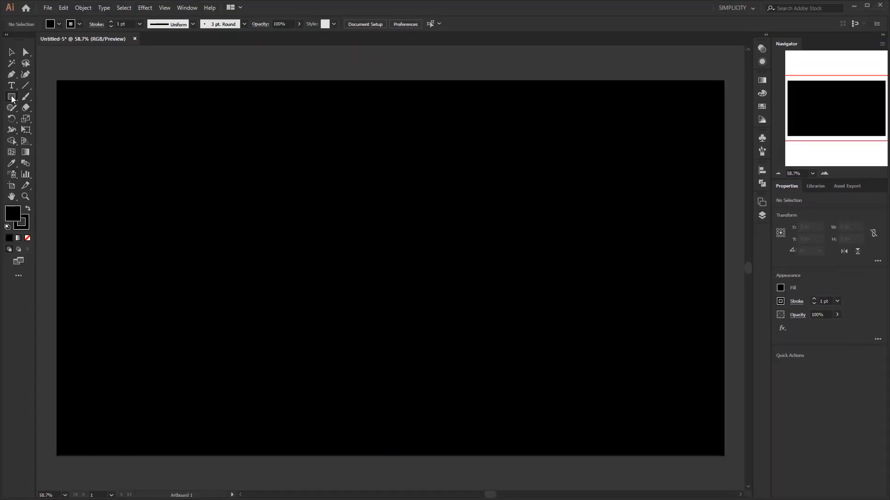
Draw a 400×400 px circle with the Ellipse Tool and set its stroke to 0.5 pt
{"action": "left_click", "coordinate": [11, 96]}
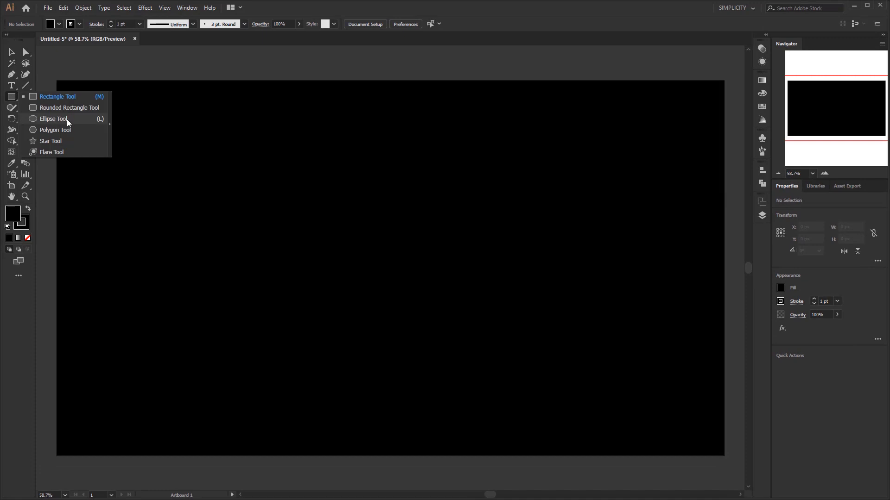
{"action": "left_click", "coordinate": [53, 119]}
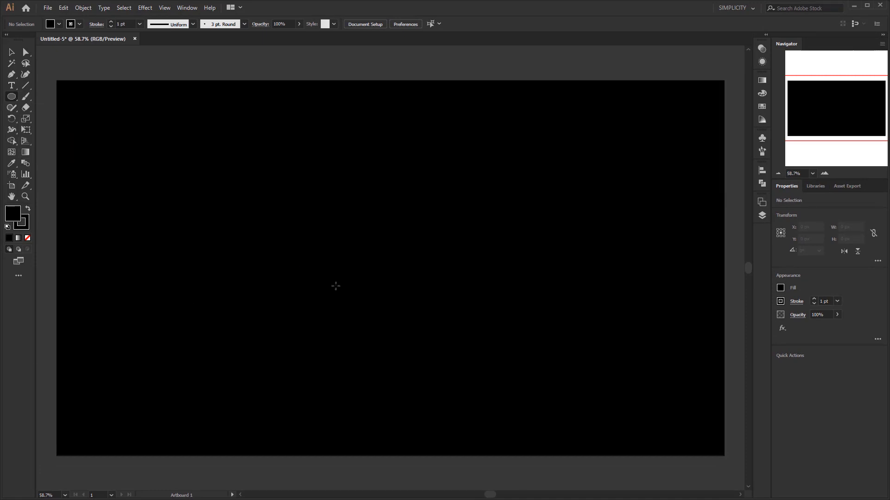
{"action": "left_click", "coordinate": [335, 286]}
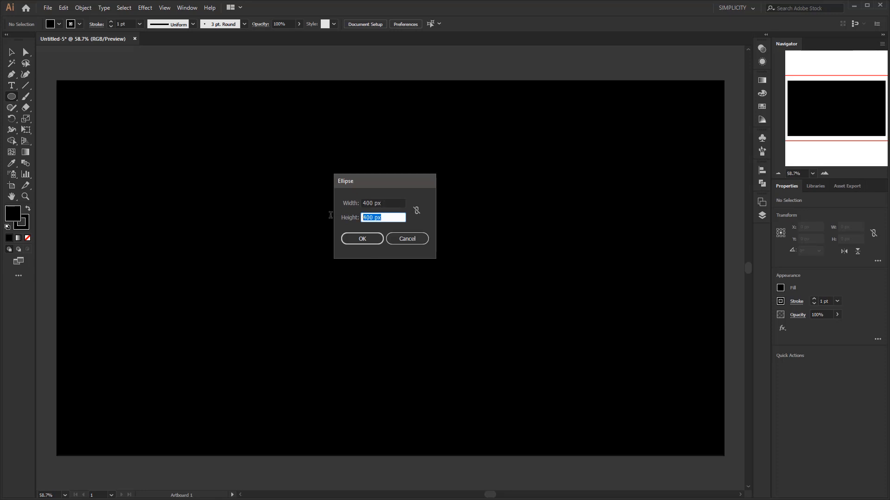
{"action": "left_click", "coordinate": [361, 238]}
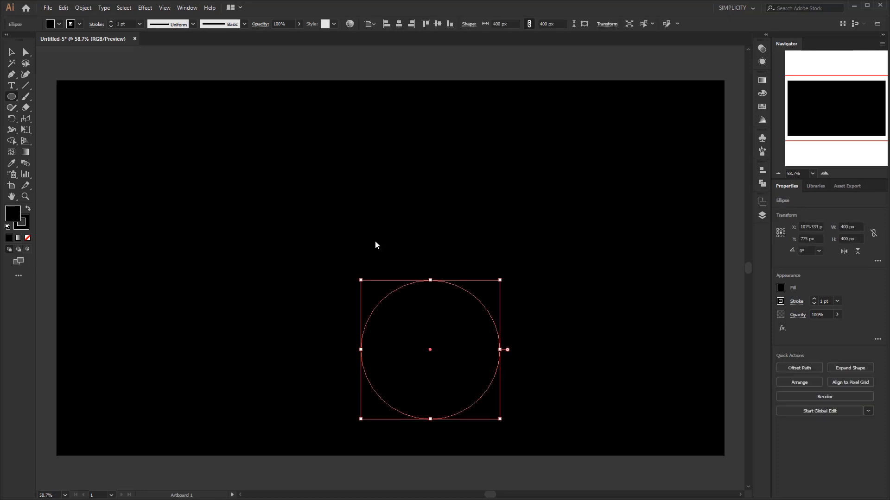
{"action": "left_click", "coordinate": [139, 23]}
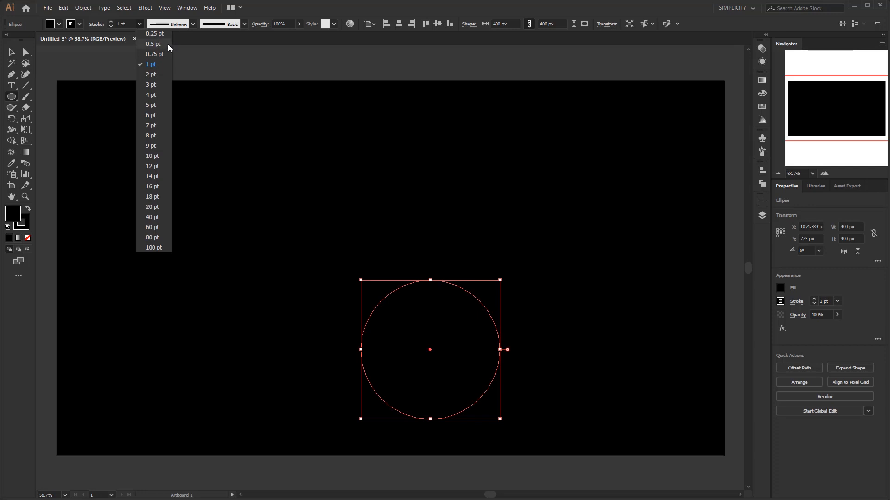
{"action": "left_click", "coordinate": [153, 44]}
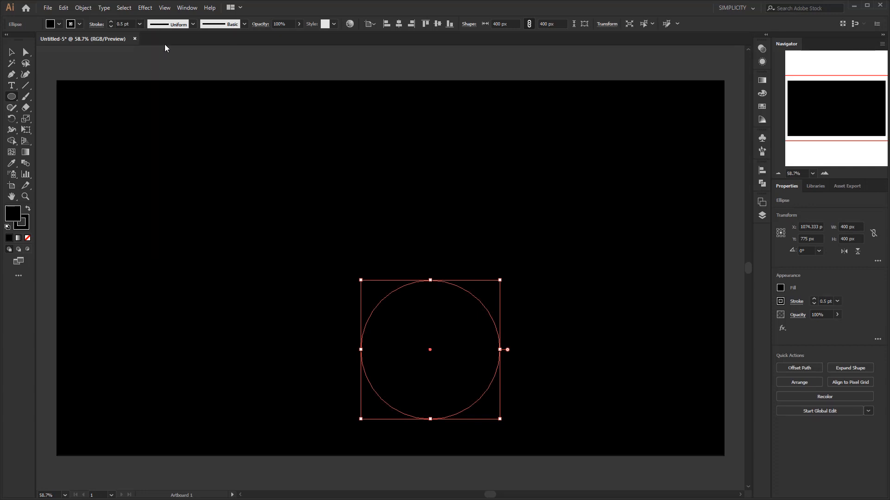
{"action": "mouse_move", "coordinate": [13, 216]}
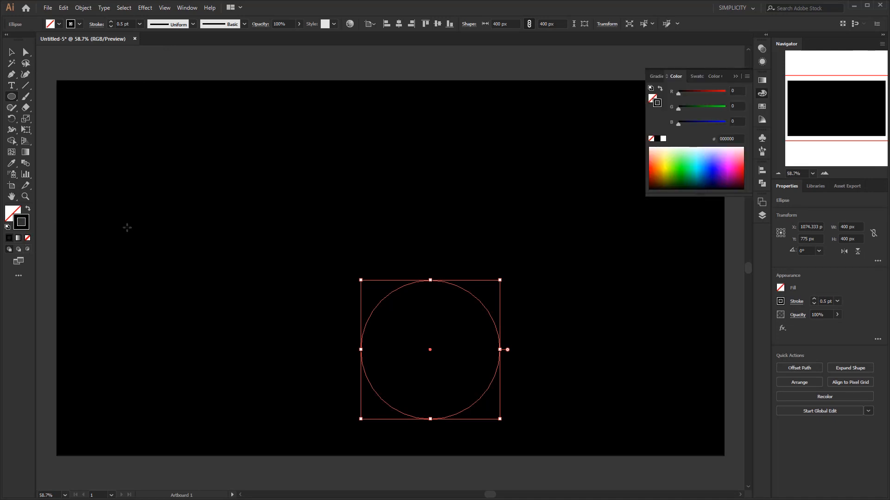
Apply a linear gradient to the circle's stroke, adding a grey stop at 80% location
{"action": "left_click", "coordinate": [186, 8]}
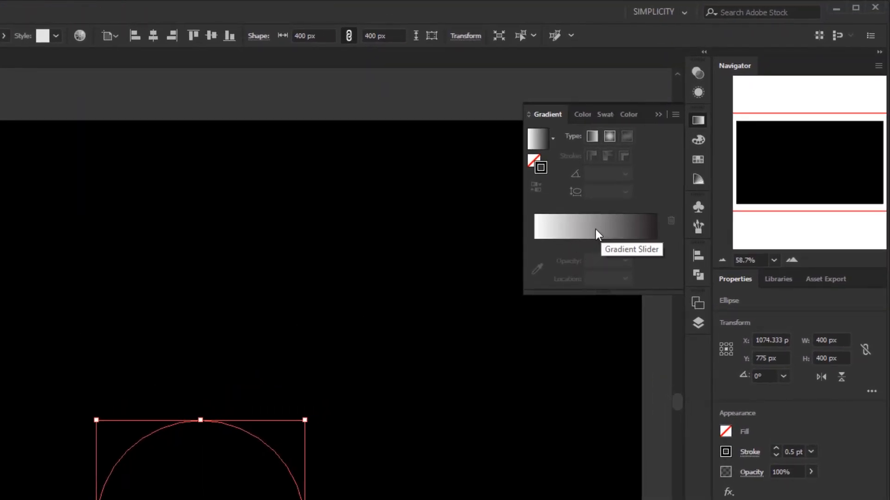
{"action": "left_click", "coordinate": [534, 245]}
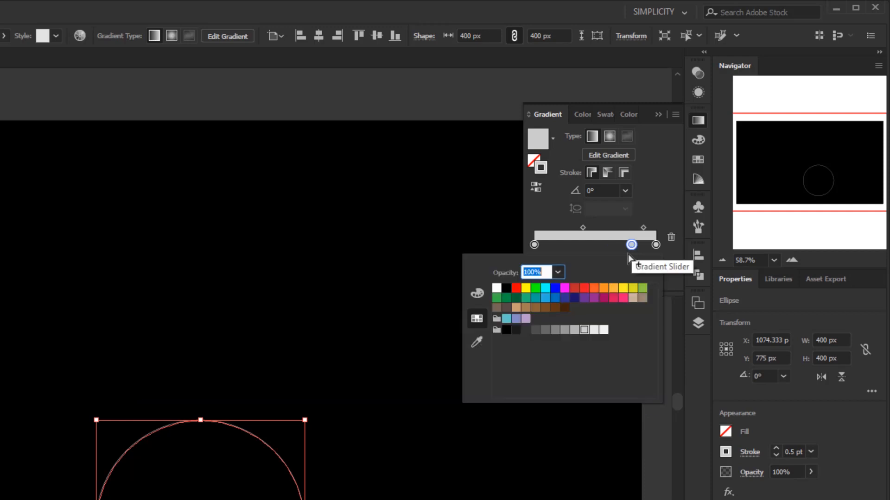
{"action": "left_click", "coordinate": [538, 330]}
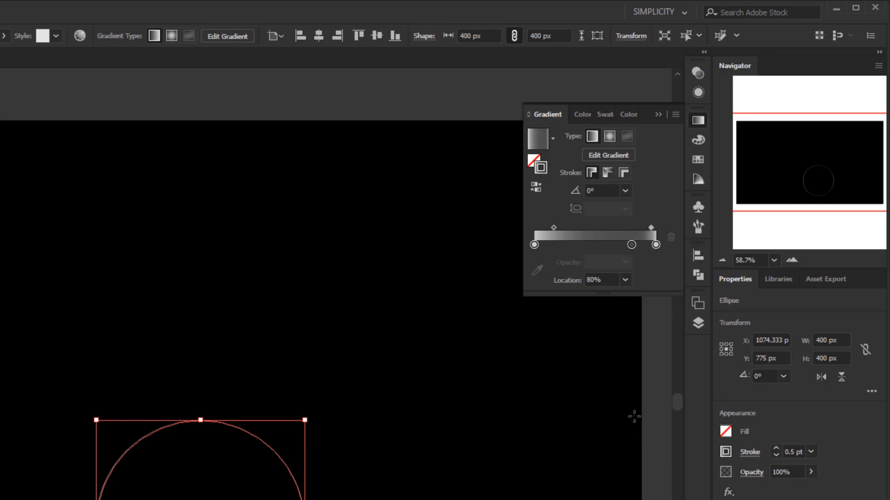
{"action": "left_click", "coordinate": [625, 191]}
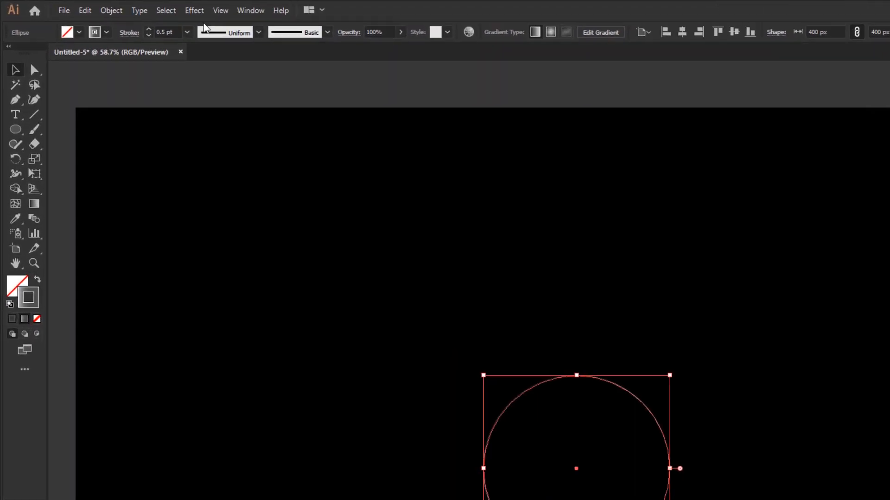
Apply a Transform effect: move 17 px / 9 px, rotate 14°, 179 copies
{"action": "left_click", "coordinate": [195, 10]}
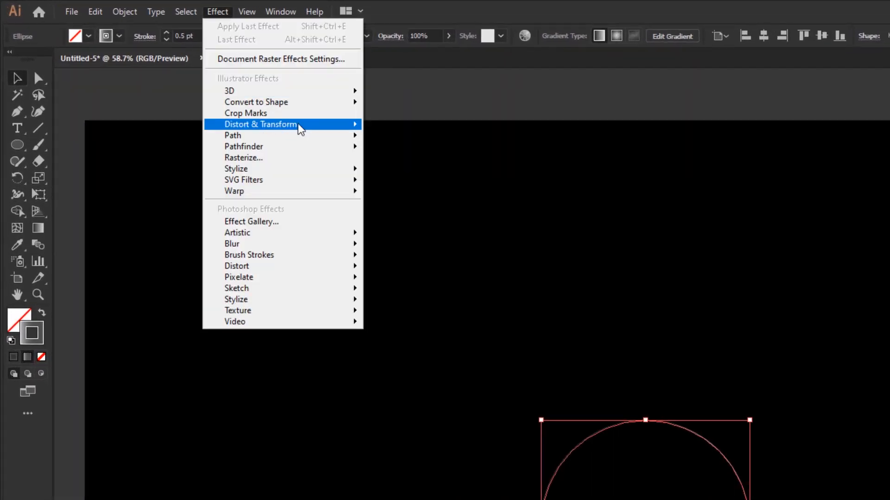
{"action": "mouse_move", "coordinate": [260, 124]}
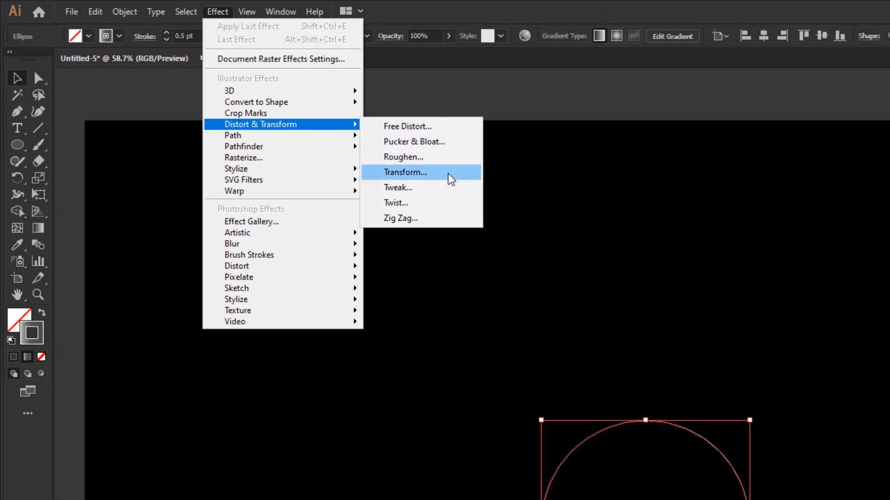
{"action": "left_click", "coordinate": [405, 172]}
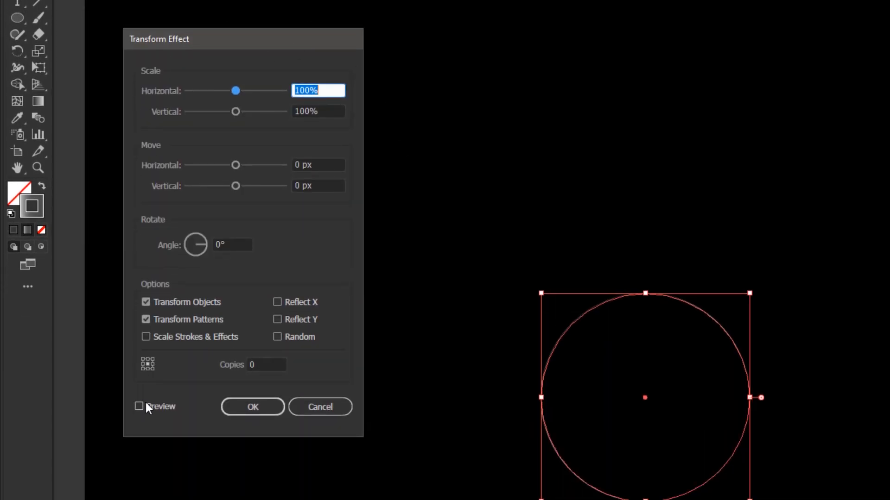
{"action": "left_click", "coordinate": [139, 407]}
{"action": "type", "text": "17"}
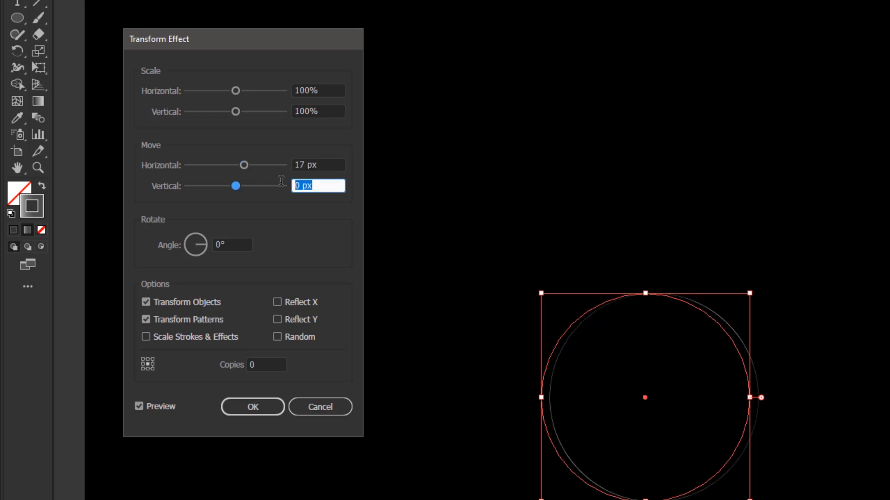
{"action": "type", "text": "9"}
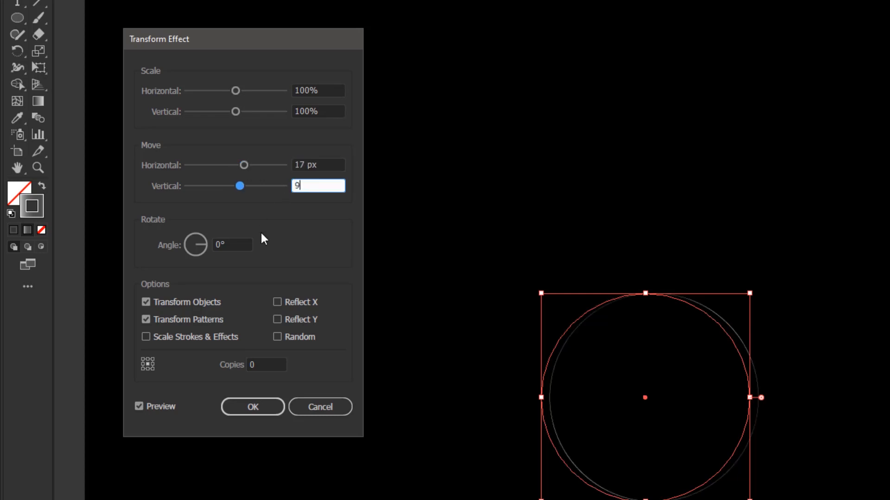
{"action": "left_click", "coordinate": [232, 245]}
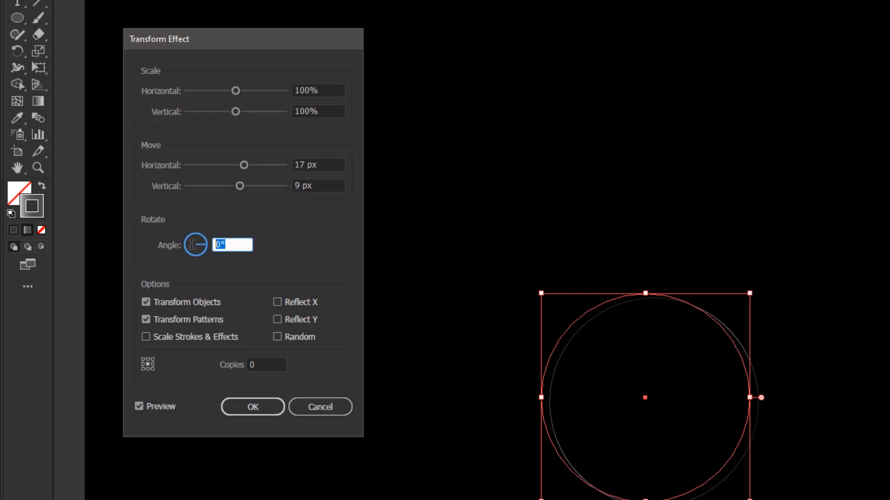
{"action": "type", "text": "14"}
{"action": "left_click", "coordinate": [266, 365]}
{"action": "type", "text": "179"}
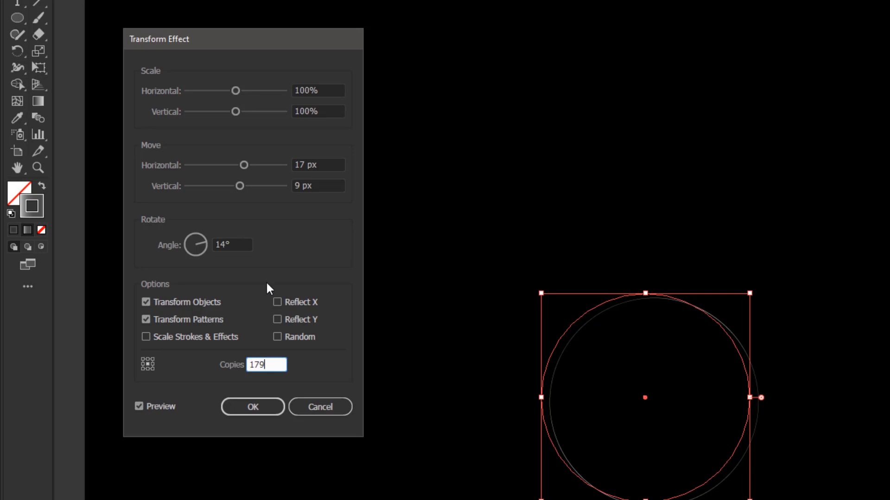
{"action": "left_click", "coordinate": [232, 245]}
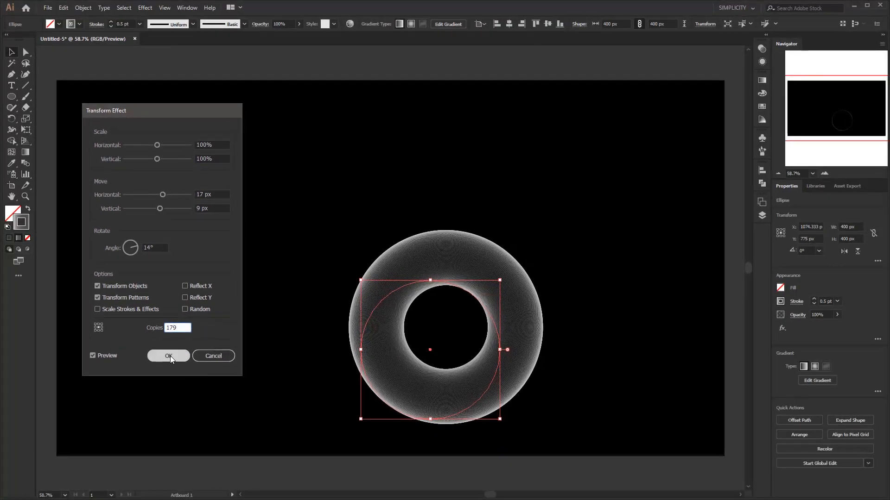
{"action": "left_click", "coordinate": [167, 355]}
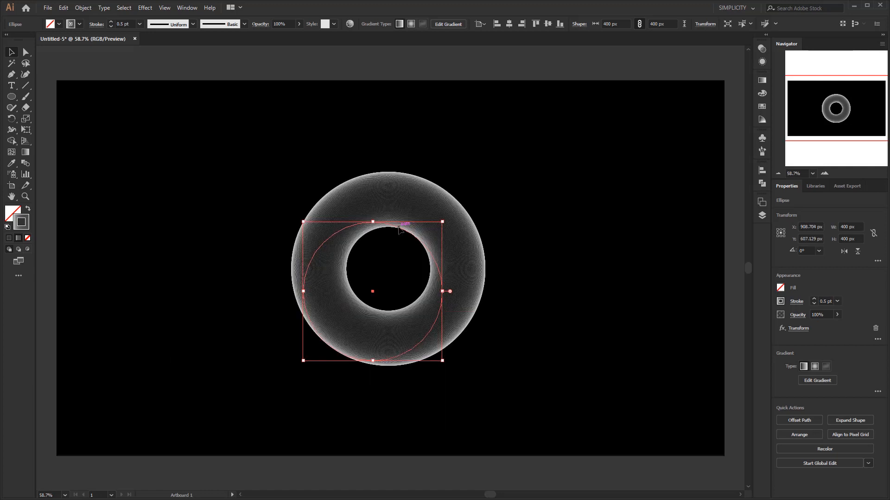
{"action": "left_click", "coordinate": [526, 270]}
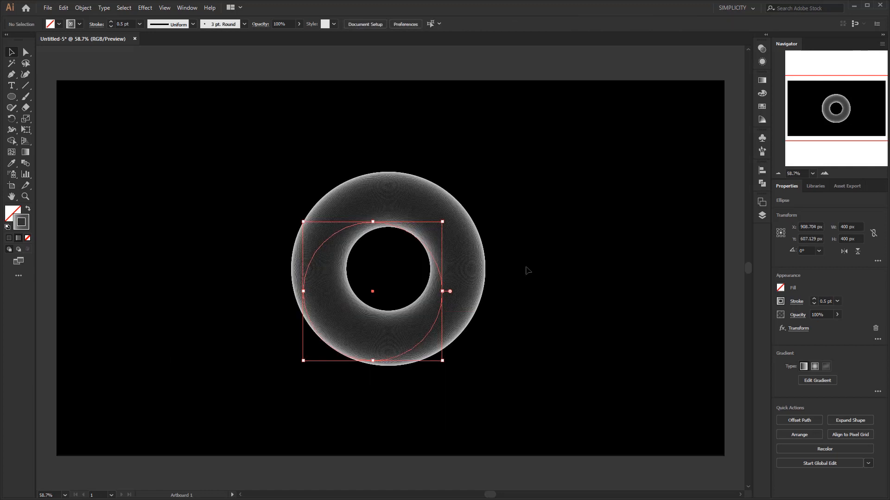
{"action": "left_click", "coordinate": [528, 271]}
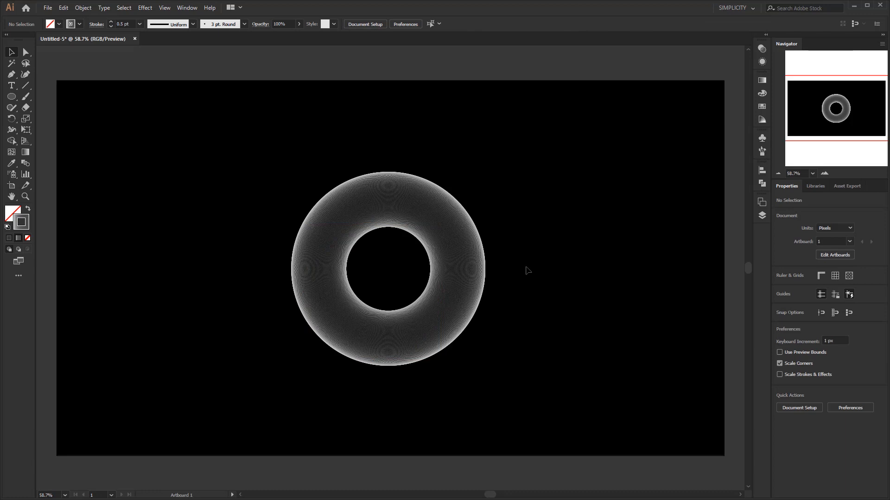
{"action": "mouse_move", "coordinate": [405, 278]}
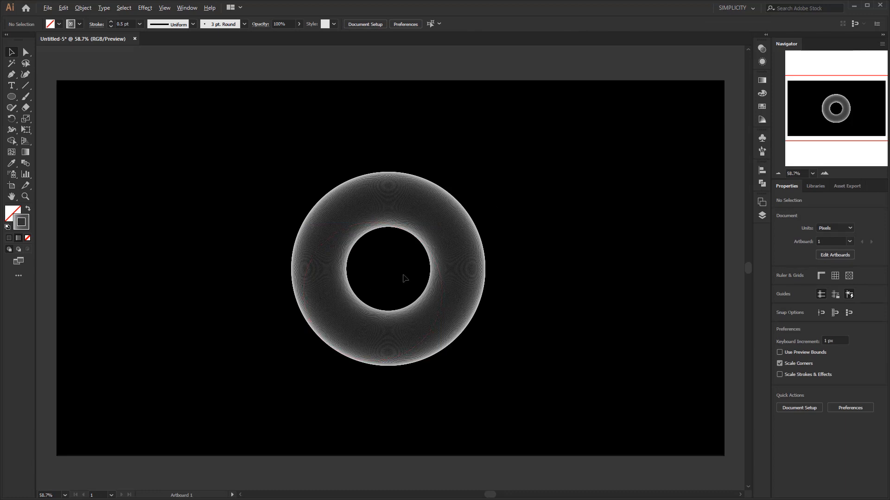
{"action": "mouse_move", "coordinate": [394, 269]}
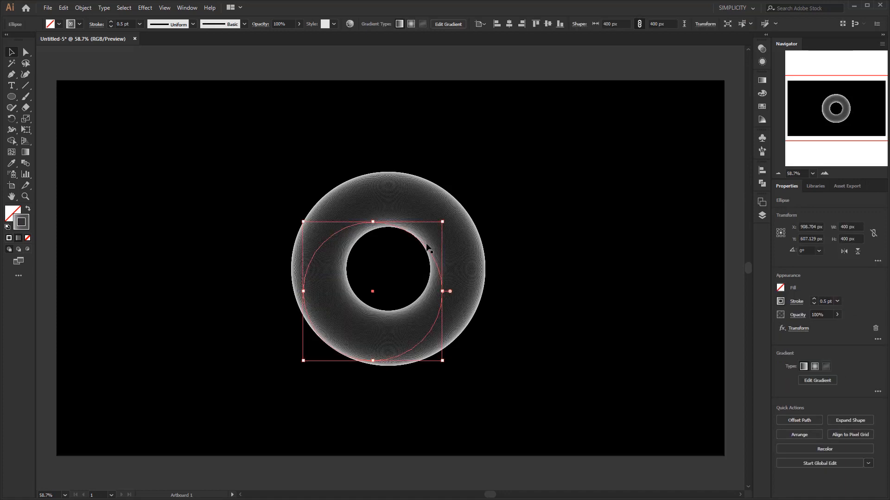
{"action": "mouse_move", "coordinate": [379, 293]}
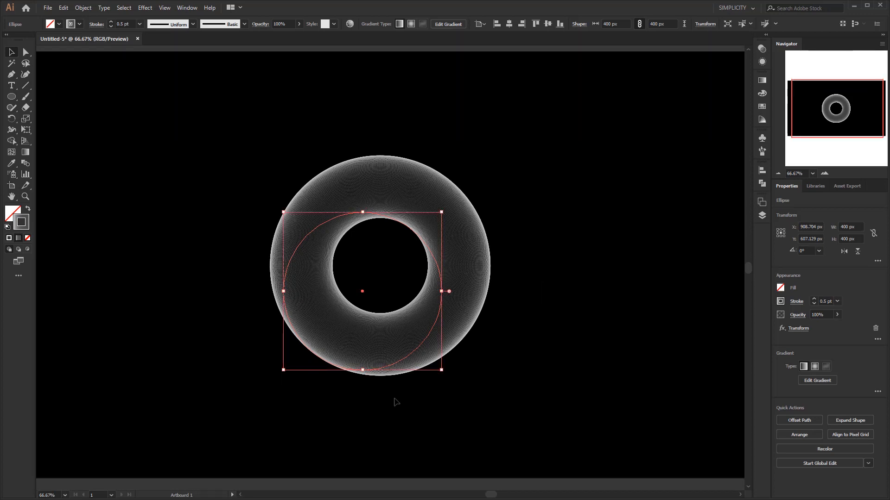
{"action": "mouse_move", "coordinate": [31, 162]}
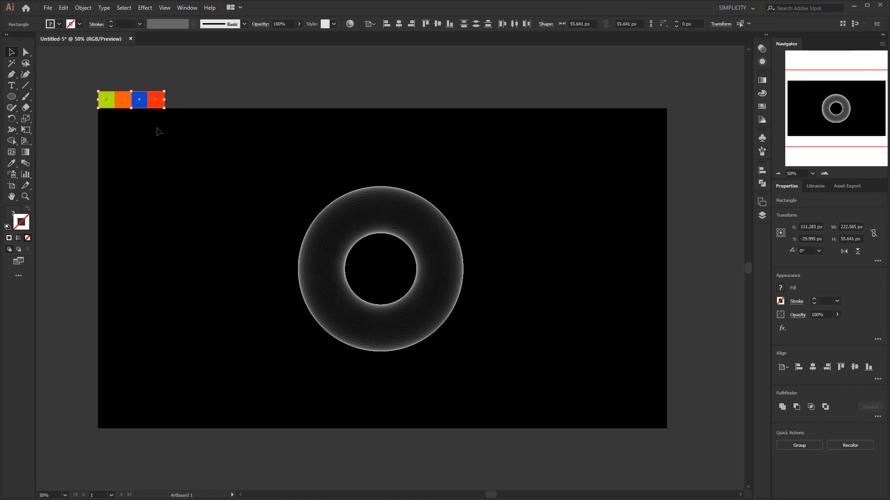
Cover the artboard with a #FF2500 1920×1080 rectangle and show the Transparency panel
{"action": "left_click", "coordinate": [12, 97]}
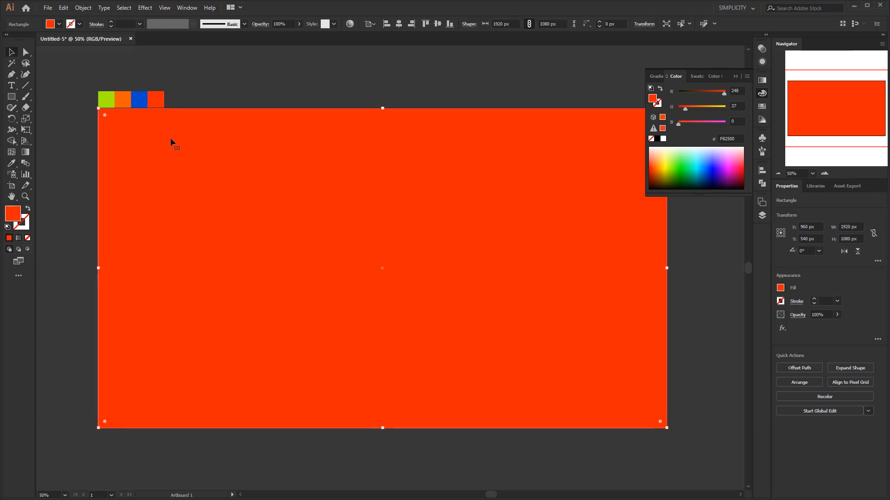
{"action": "left_click", "coordinate": [187, 8]}
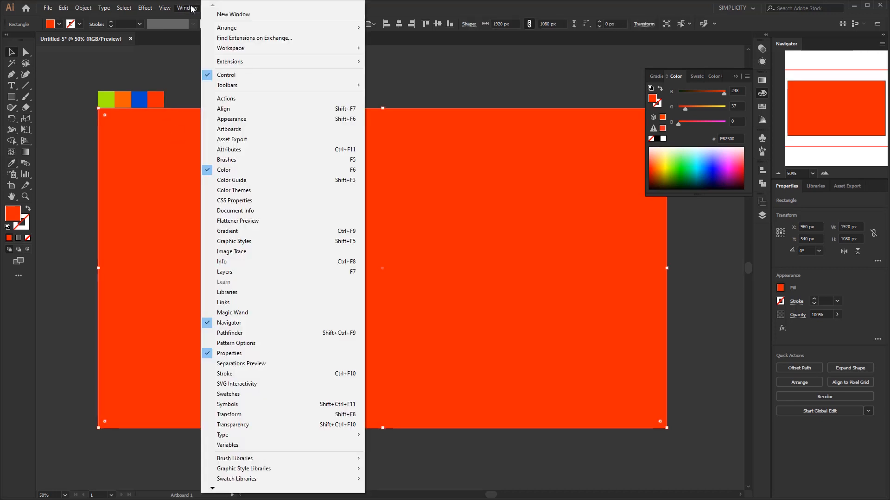
{"action": "mouse_move", "coordinate": [232, 424]}
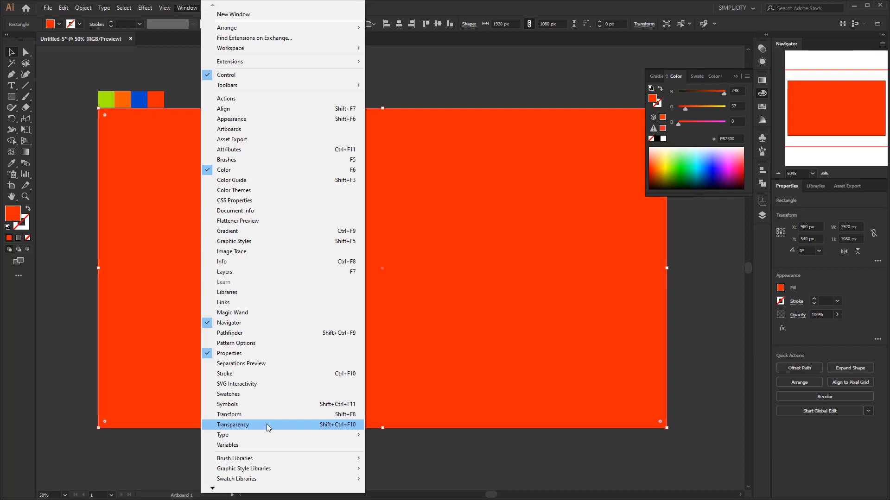
{"action": "left_click", "coordinate": [232, 425]}
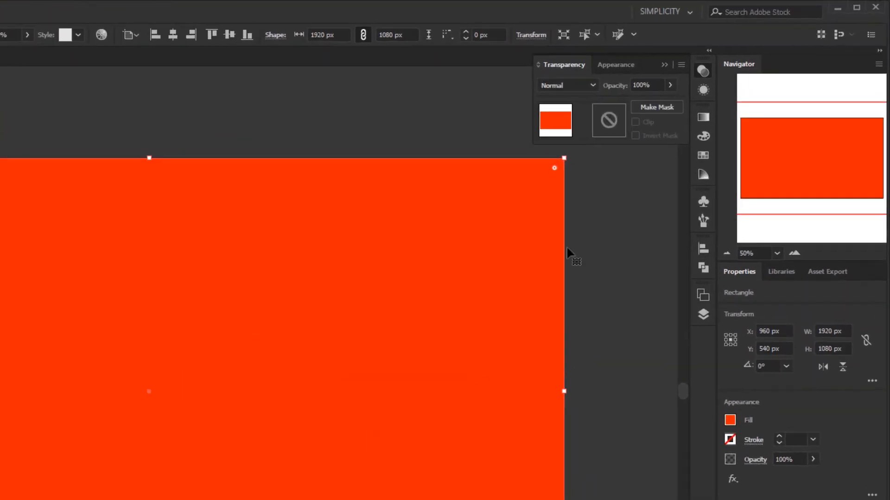
Switch the orange-red rectangle's blending mode from Normal to Color
{"action": "left_click", "coordinate": [567, 86]}
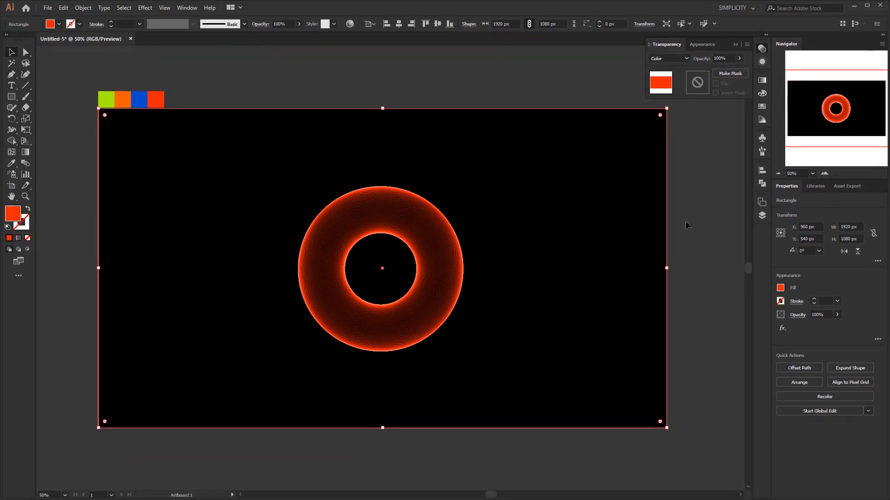
{"action": "left_click", "coordinate": [735, 44]}
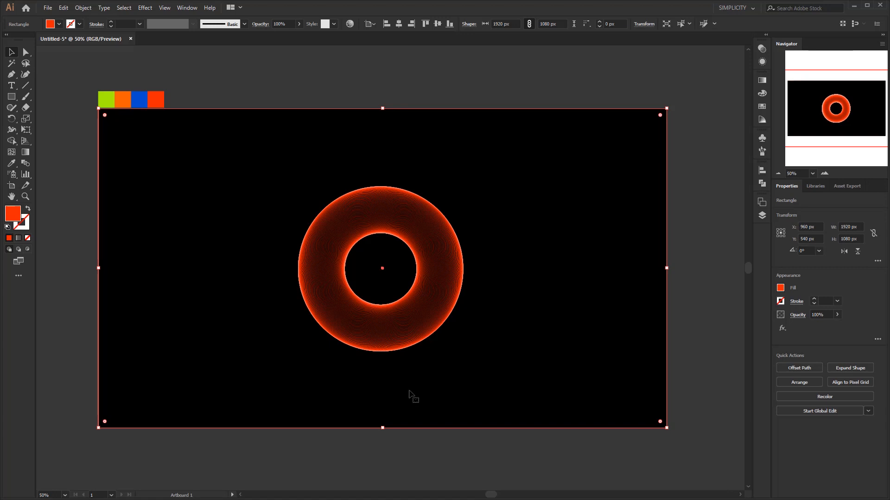
{"action": "mouse_move", "coordinate": [343, 277]}
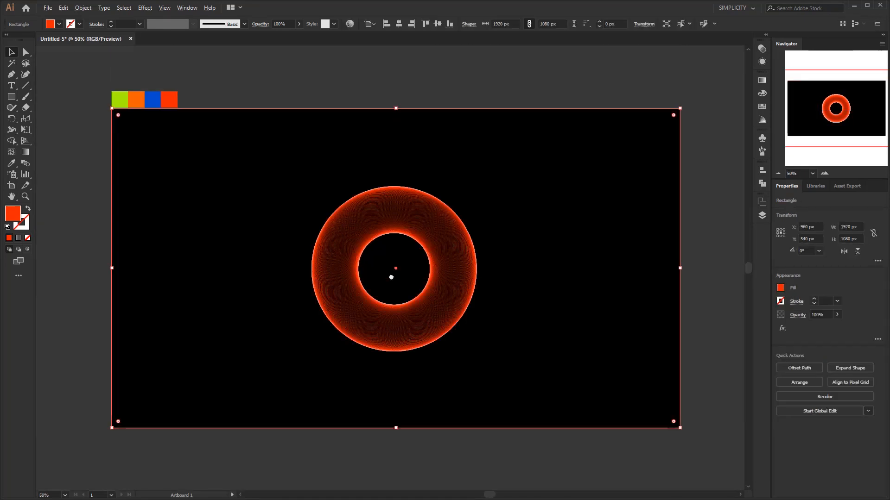
{"action": "mouse_move", "coordinate": [418, 93]}
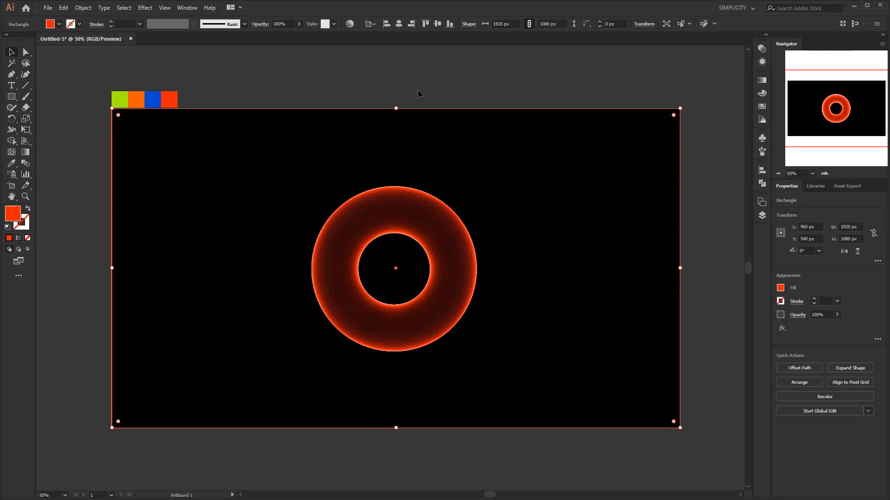
{"action": "mouse_move", "coordinate": [273, 164]}
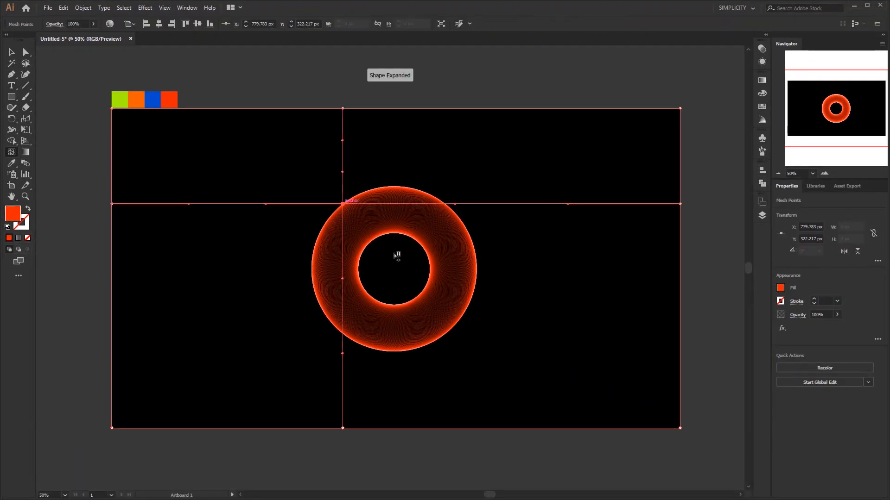
Add mesh lines to the orange-red rectangle, dividing it into a 3×3 gradient mesh grid
{"action": "left_click_drag", "start_coordinate": [342, 202], "coordinate": [454, 326]}
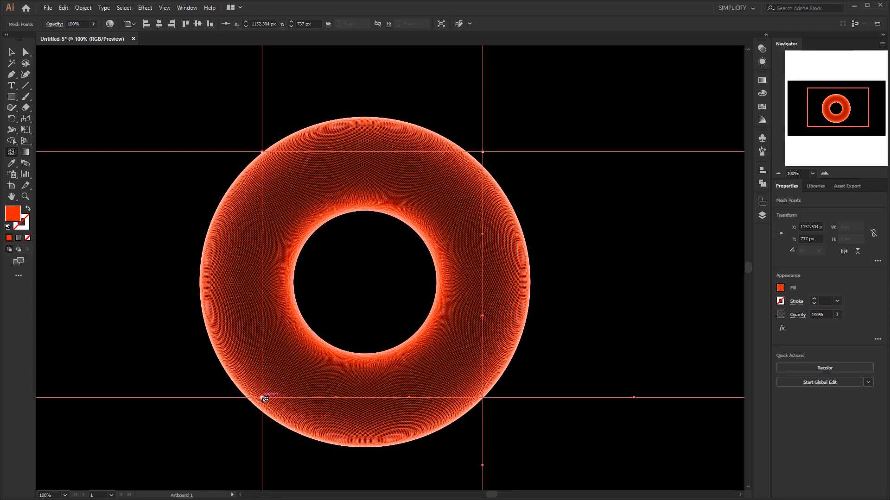
{"action": "mouse_move", "coordinate": [307, 307]}
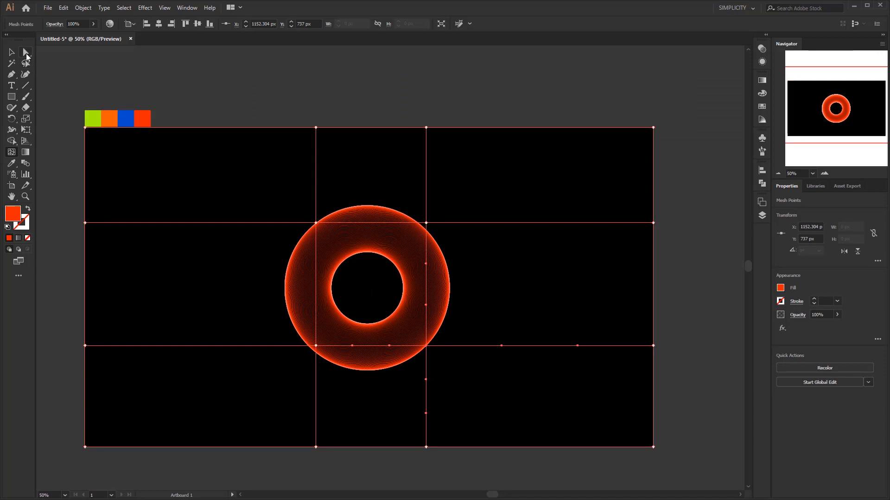
{"action": "mouse_move", "coordinate": [298, 239]}
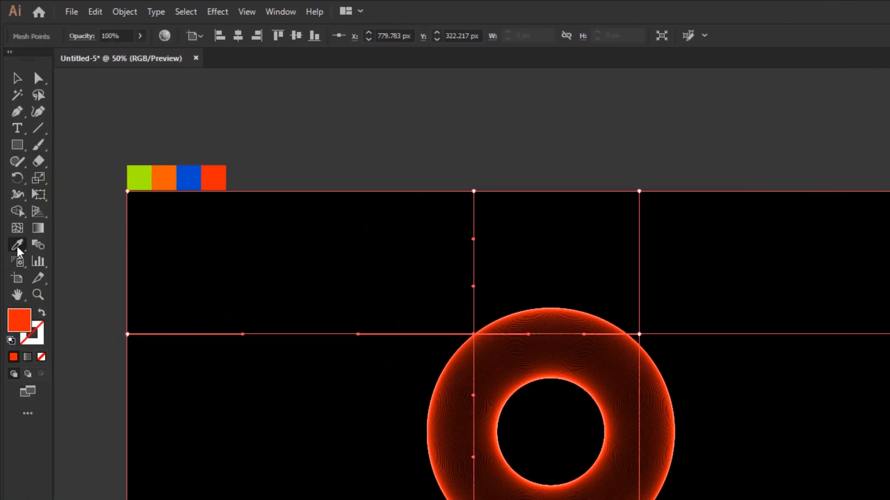
{"action": "mouse_move", "coordinate": [17, 245]}
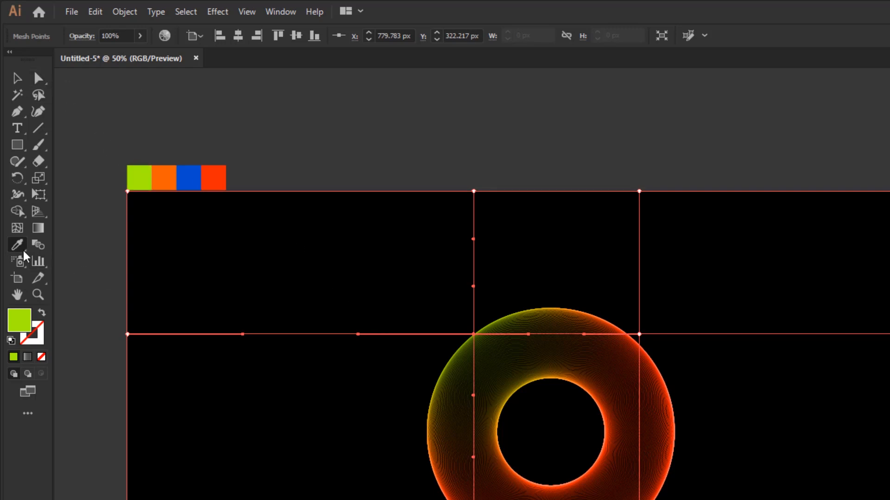
{"action": "mouse_move", "coordinate": [17, 245]}
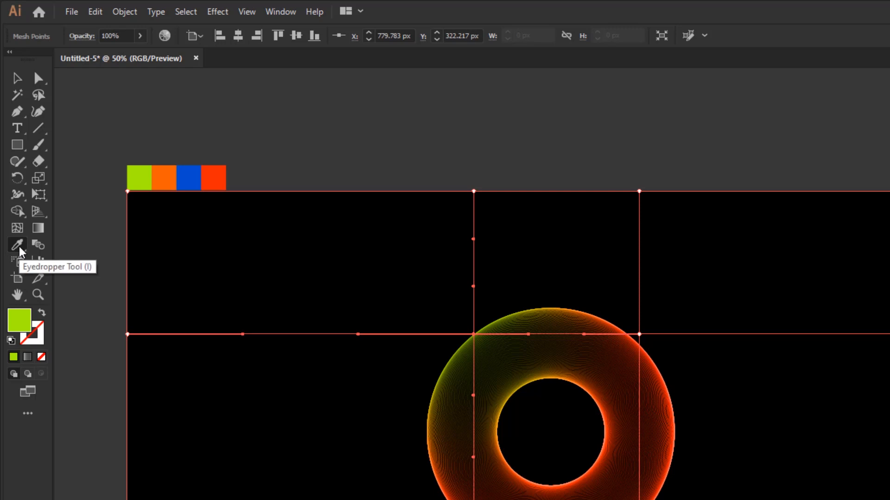
{"action": "mouse_move", "coordinate": [39, 245]}
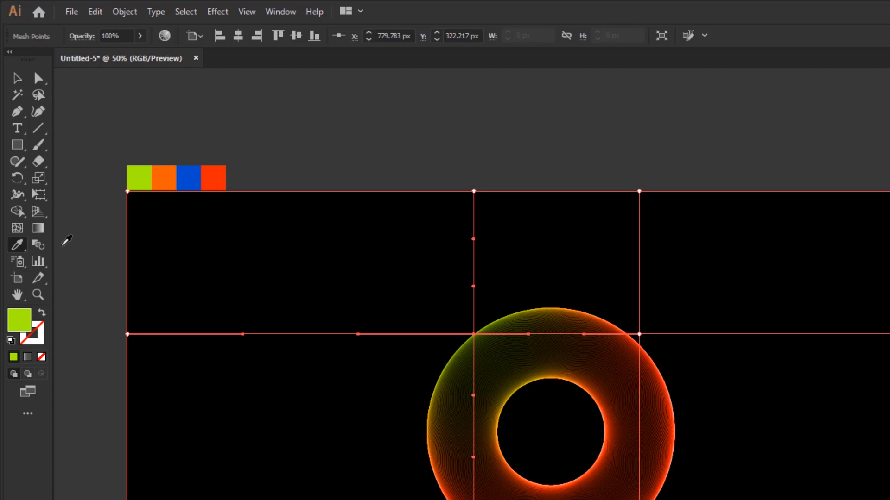
{"action": "mouse_move", "coordinate": [75, 238]}
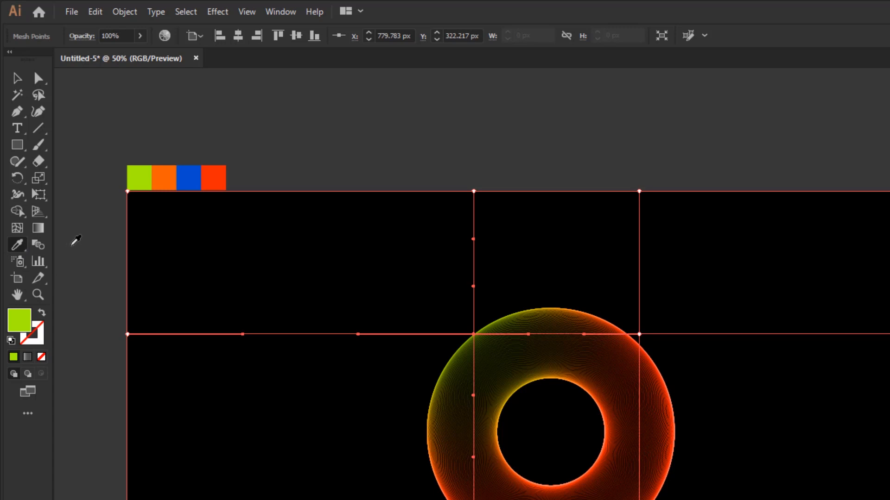
{"action": "mouse_move", "coordinate": [70, 256]}
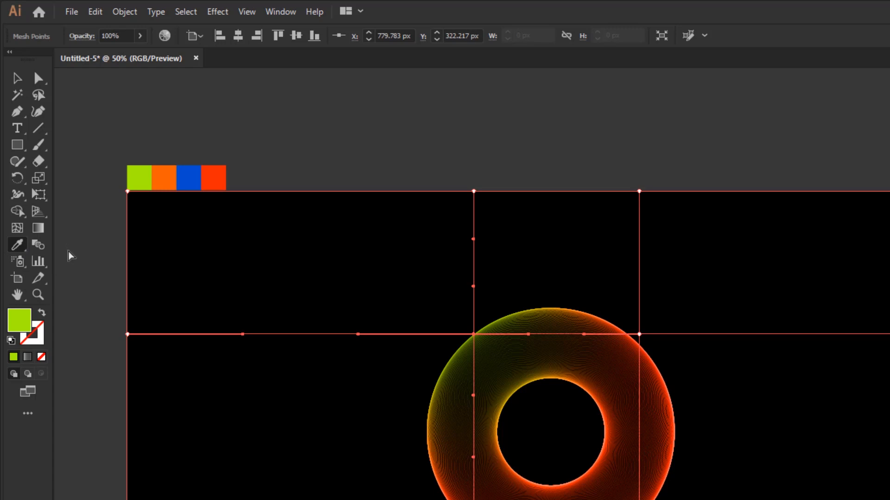
{"action": "mouse_move", "coordinate": [18, 245]}
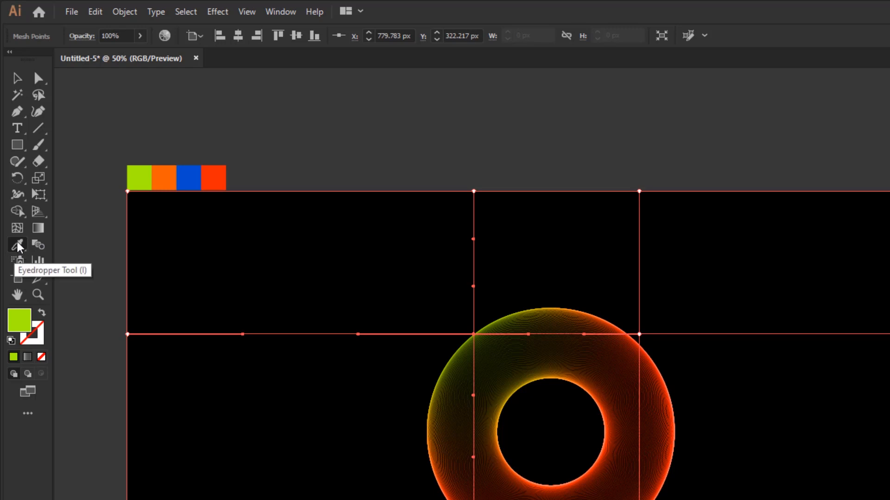
{"action": "mouse_move", "coordinate": [22, 251]}
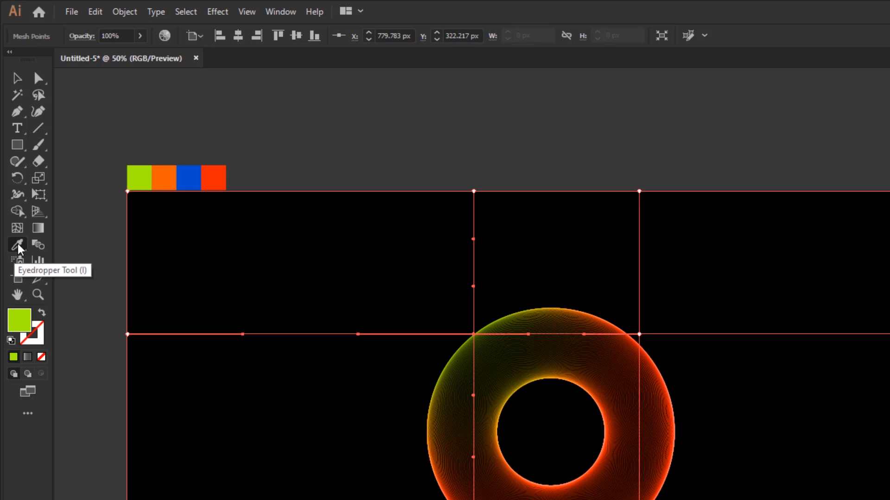
{"action": "mouse_move", "coordinate": [81, 248]}
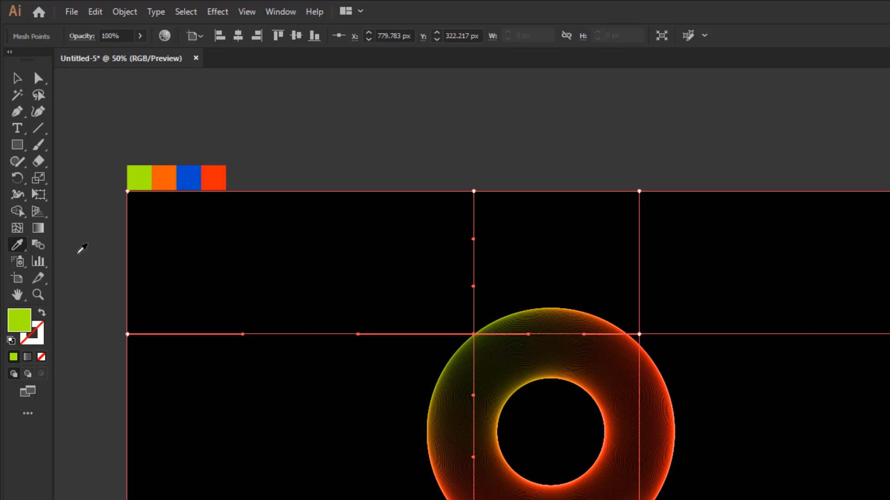
{"action": "mouse_move", "coordinate": [87, 248]}
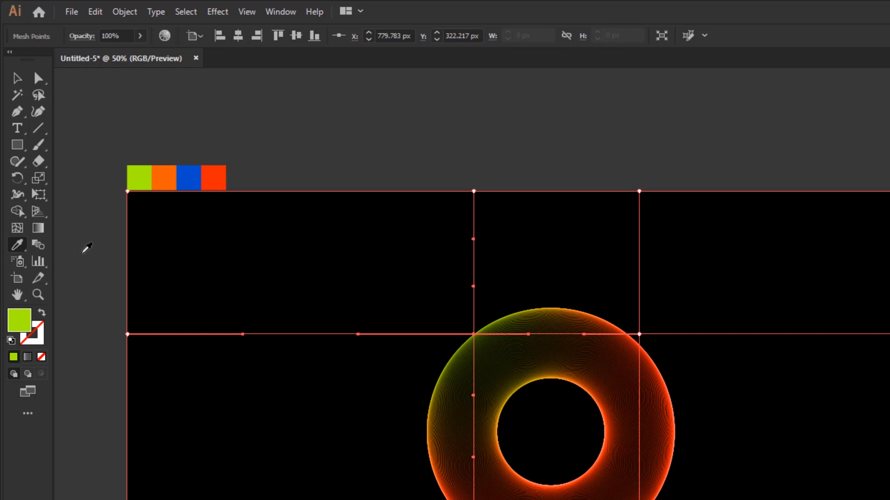
{"action": "mouse_move", "coordinate": [85, 243]}
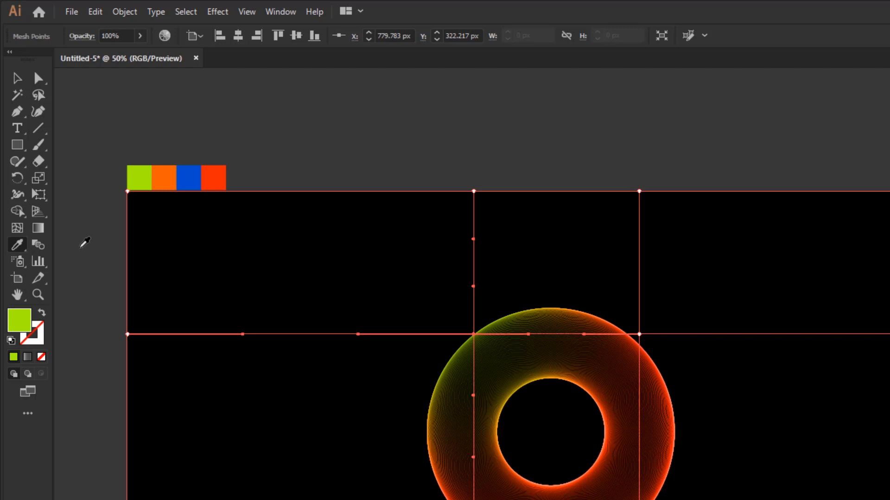
{"action": "mouse_move", "coordinate": [79, 252]}
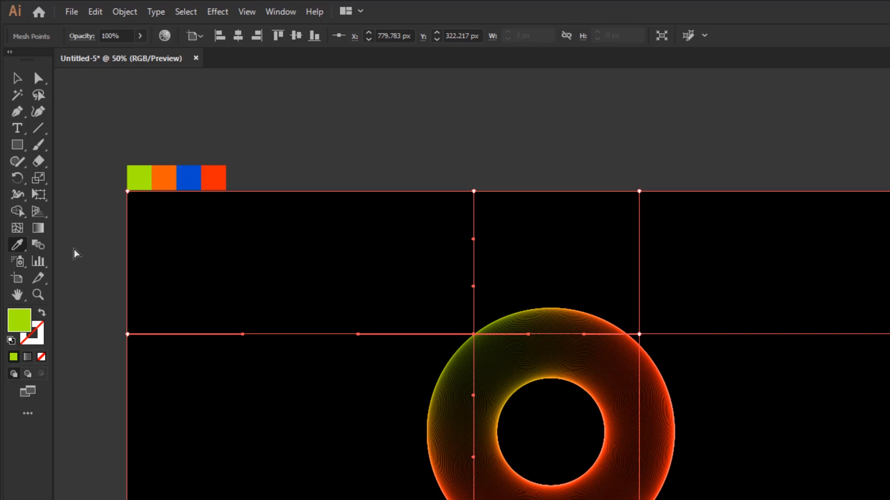
{"action": "mouse_move", "coordinate": [18, 245]}
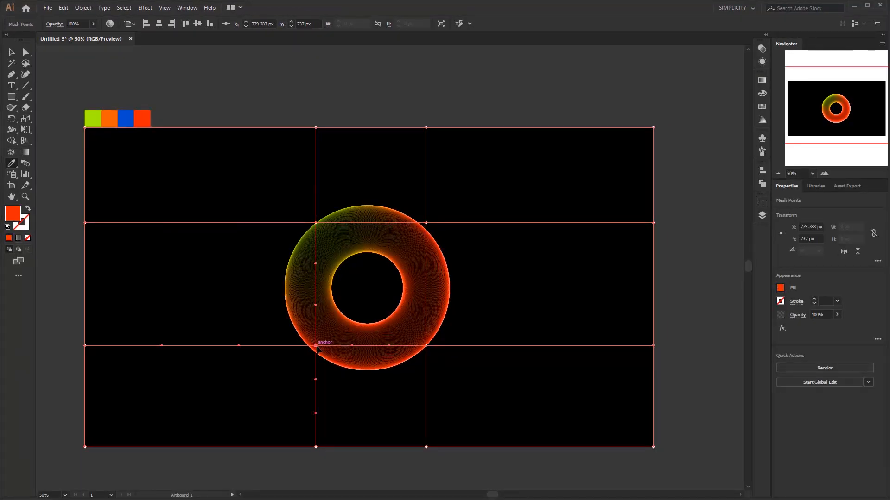
{"action": "mouse_move", "coordinate": [150, 172]}
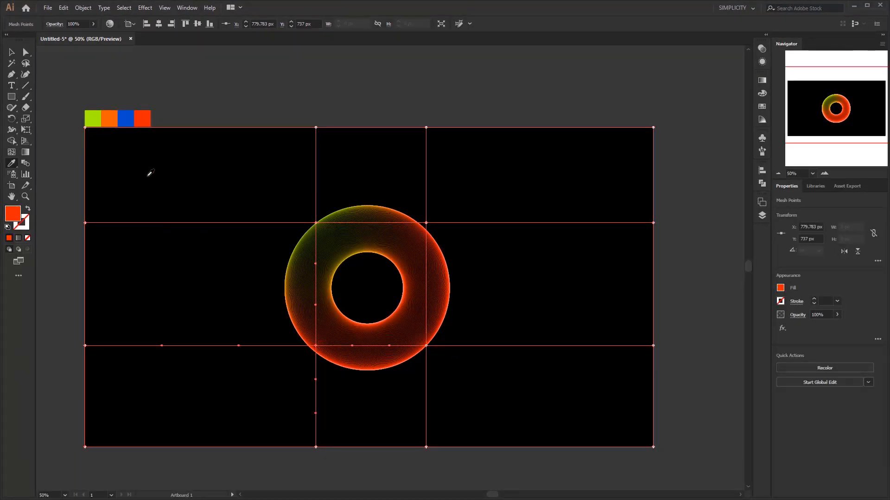
Eyedropper blue onto the donut's lower-left mesh point and orange onto its right
{"action": "left_click", "coordinate": [126, 118]}
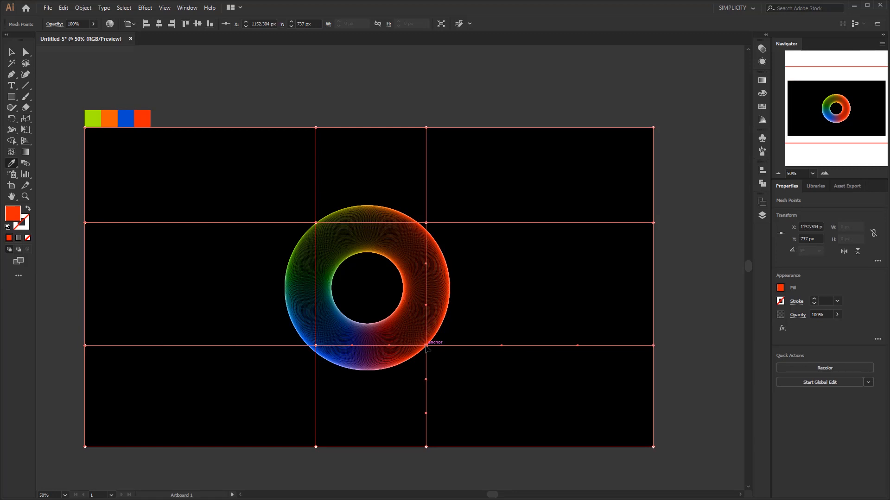
{"action": "mouse_move", "coordinate": [239, 189]}
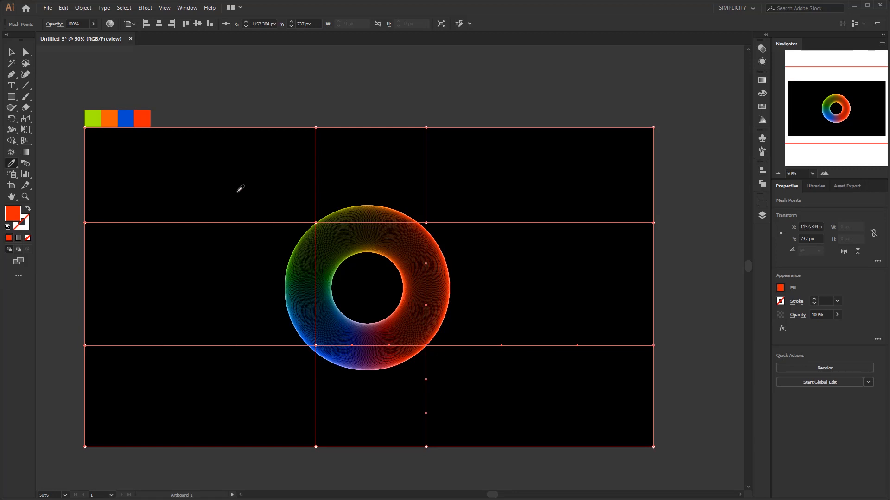
{"action": "left_click", "coordinate": [111, 118]}
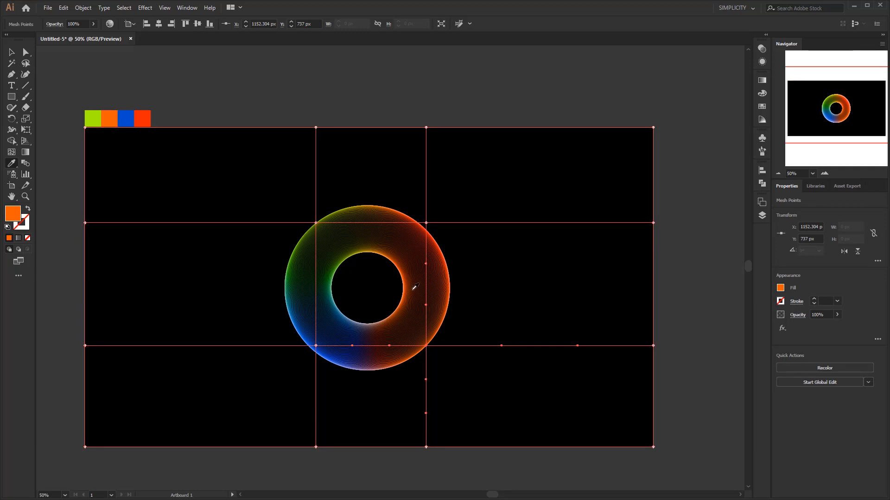
{"action": "mouse_move", "coordinate": [396, 316]}
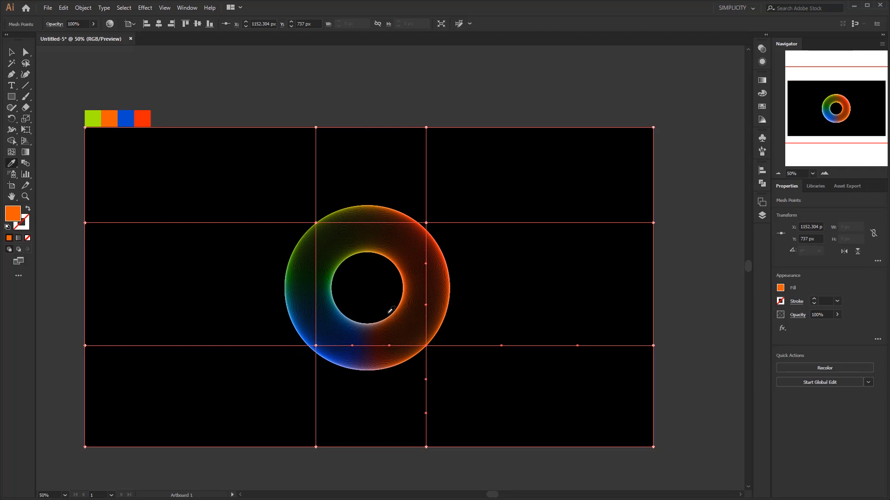
{"action": "mouse_move", "coordinate": [201, 233]}
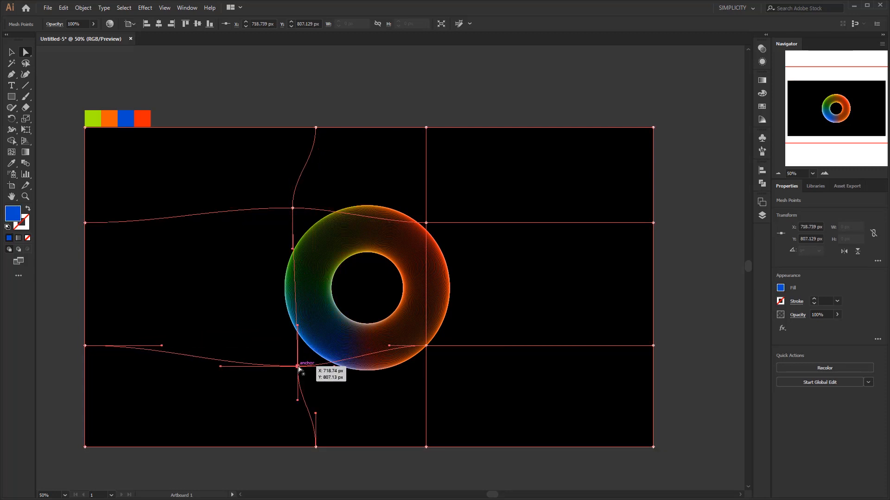
Reshape the mesh curves beneath the donut and sample orange onto a mesh point
{"action": "left_click_drag", "start_coordinate": [299, 367], "coordinate": [406, 343]}
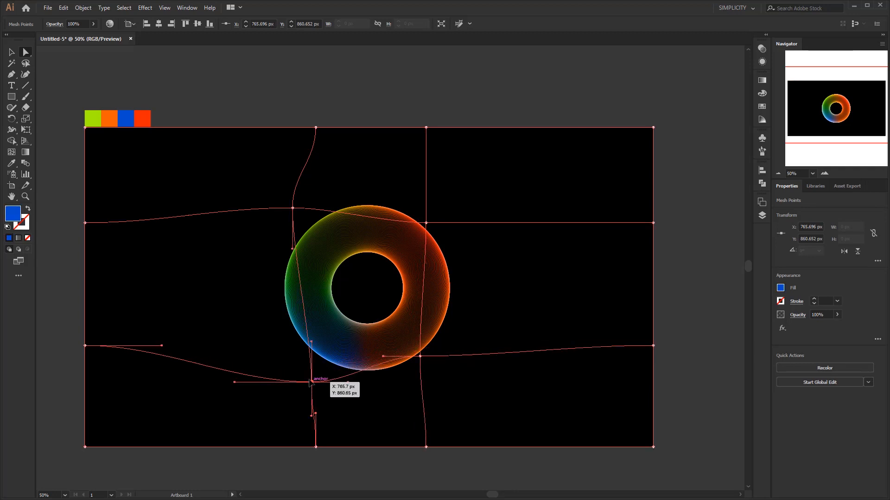
{"action": "left_click_drag", "start_coordinate": [315, 380], "coordinate": [292, 379]}
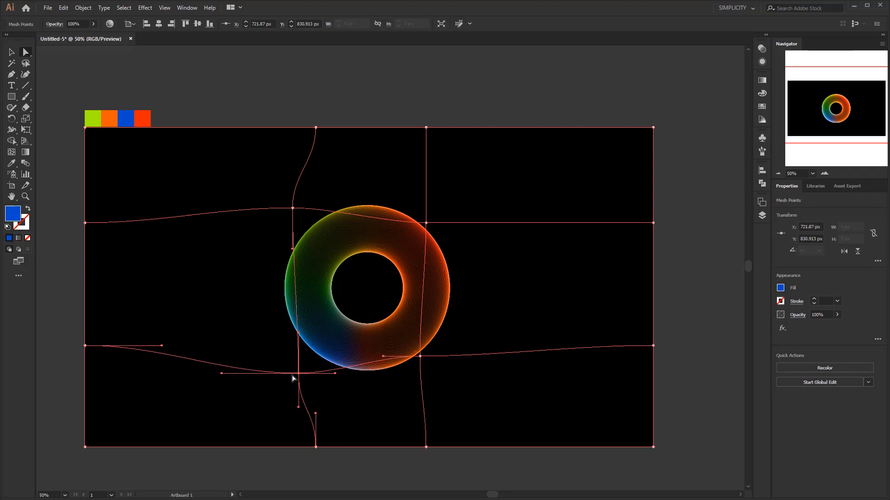
{"action": "left_click_drag", "start_coordinate": [293, 379], "coordinate": [298, 293]}
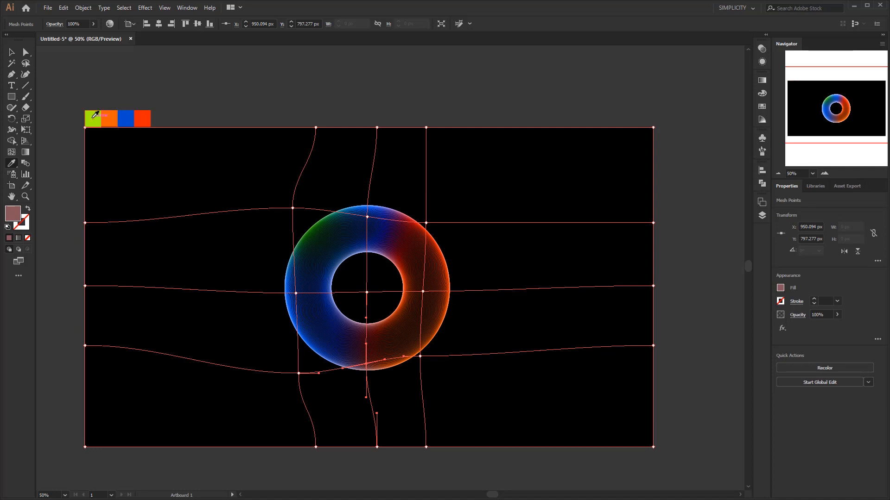
{"action": "left_click", "coordinate": [109, 118]}
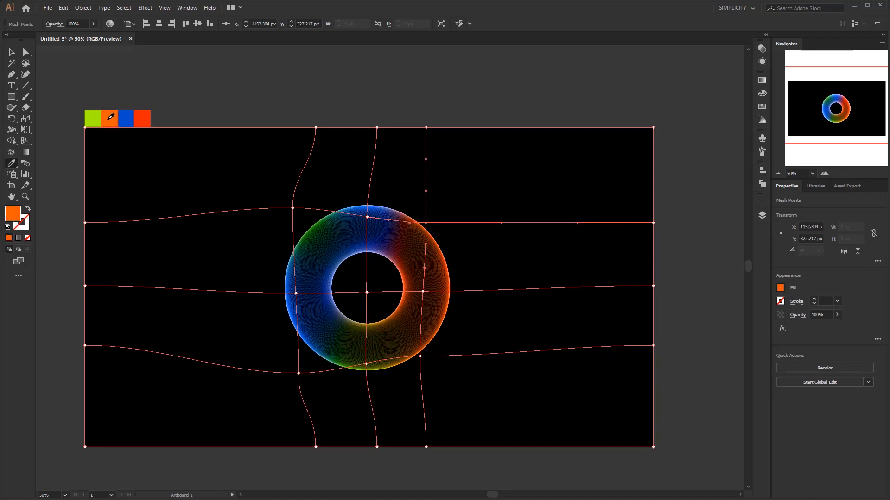